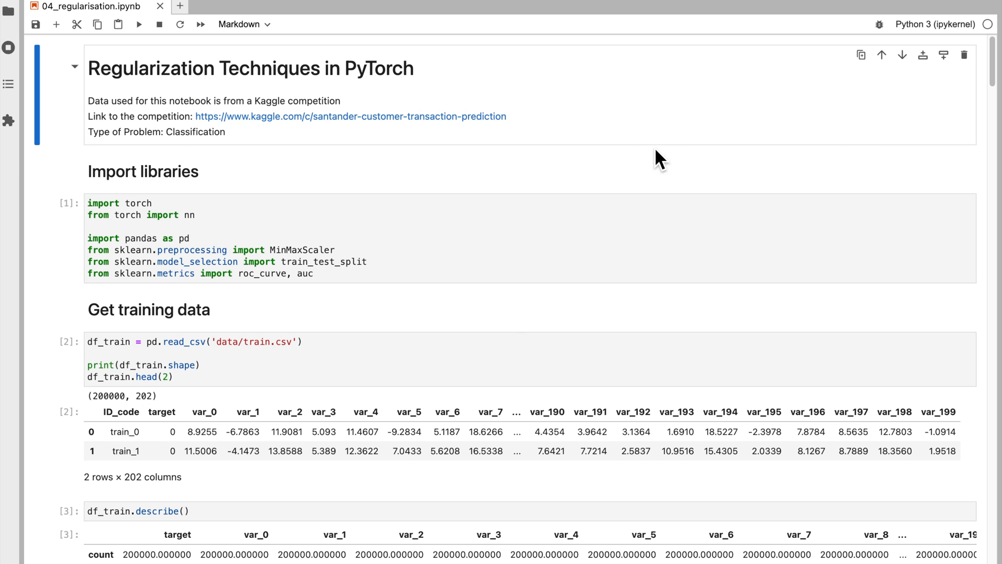
# Step: Scroll past the describe and MinMaxScaler cells to the 160,000/40,000 train/validation split output
pyautogui.scroll(-3)
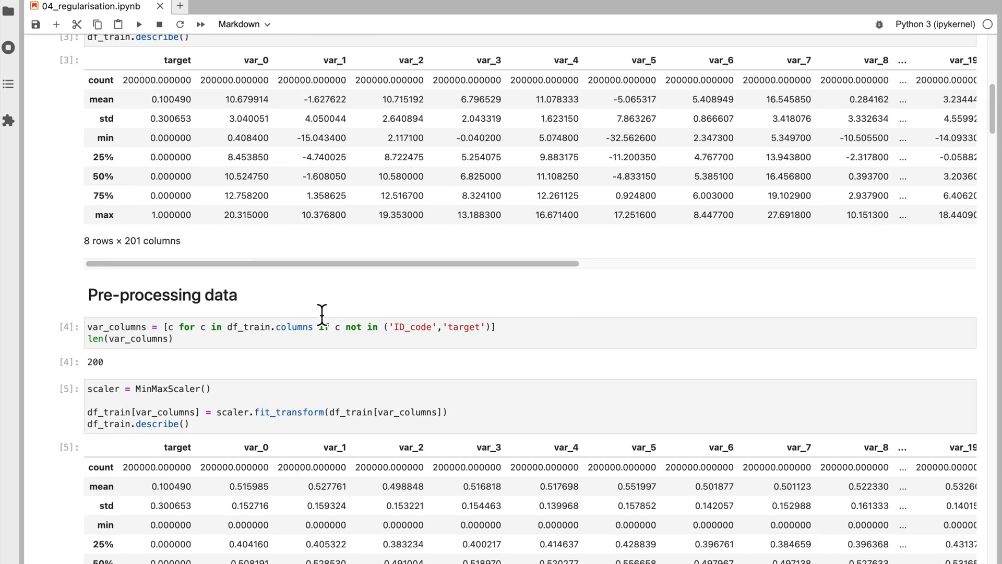
pyautogui.scroll(-3)
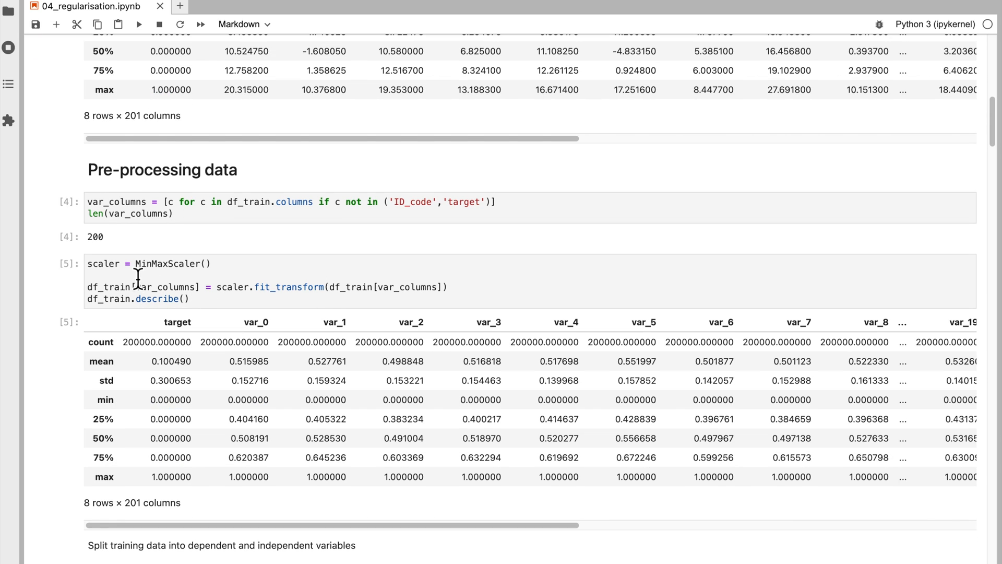
pyautogui.scroll(-3)
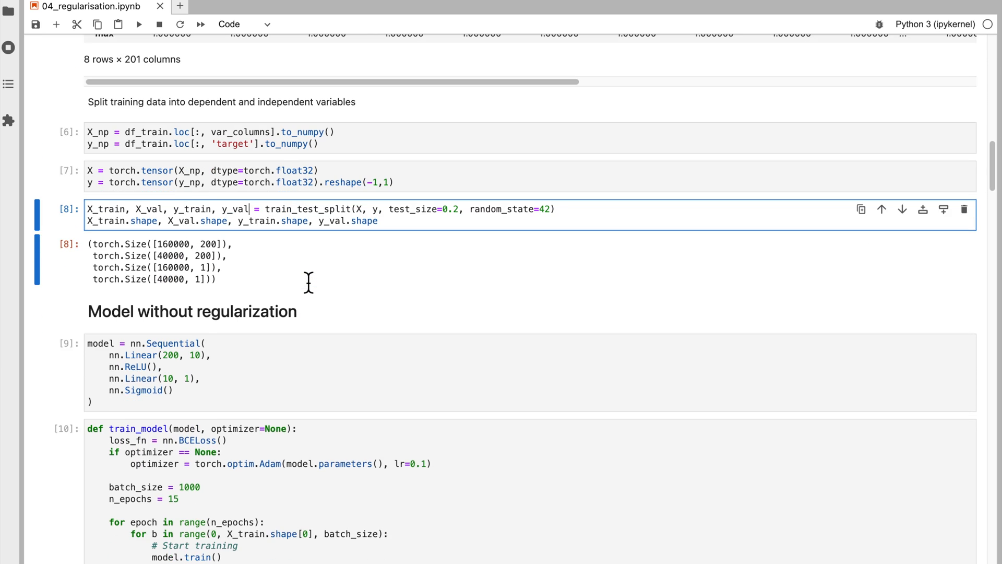
# Step: Scroll to the 200-10-1 Sequential model in cell [9] and focus it above train_model
pyautogui.scroll(-3)
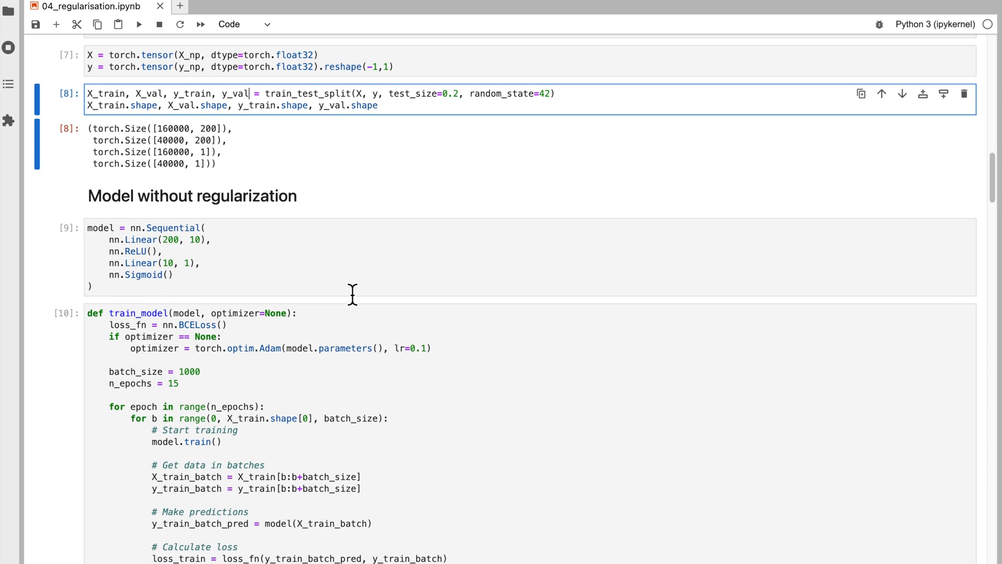
pyautogui.scroll(-3)
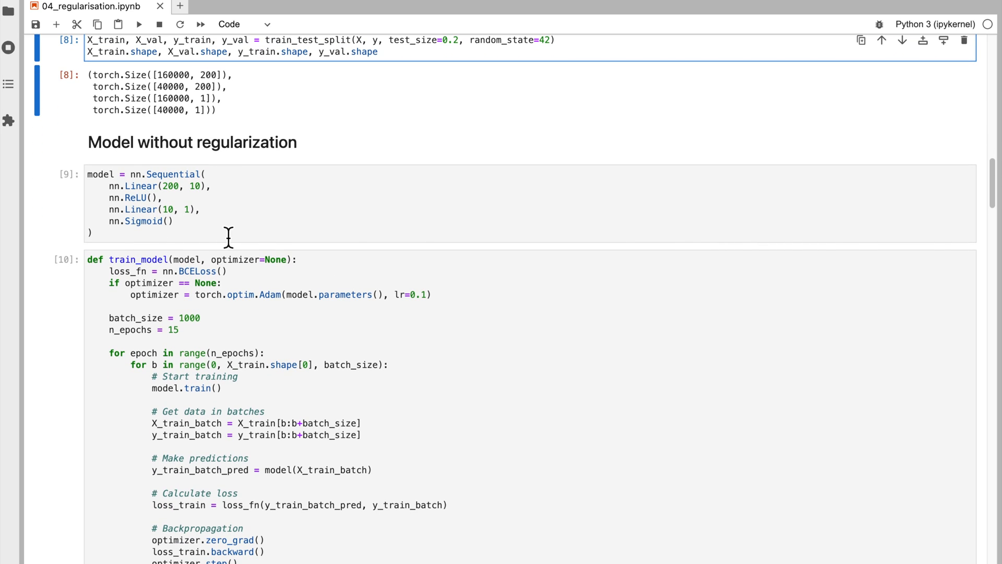
pyautogui.click(256, 232)
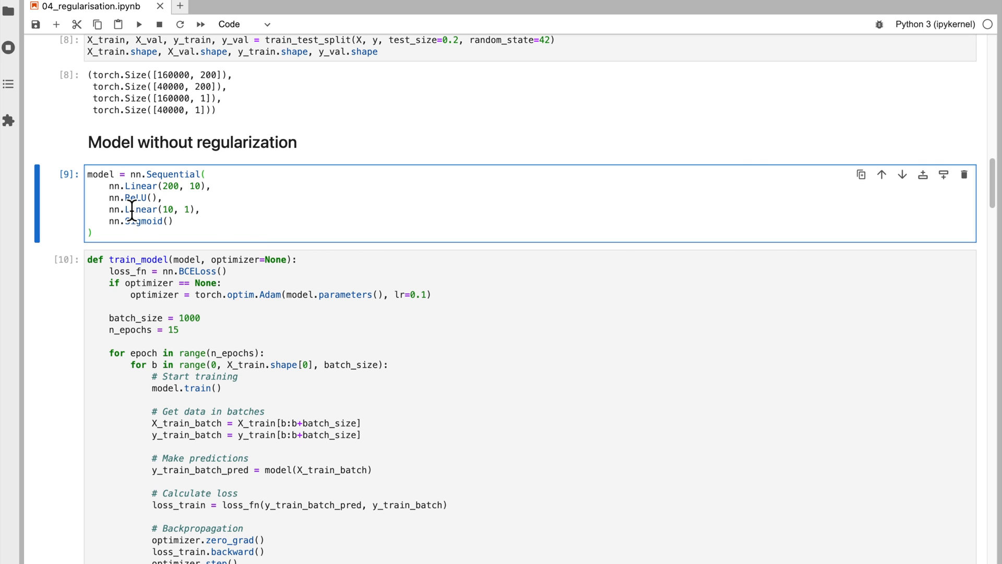
pyautogui.moveTo(139, 221)
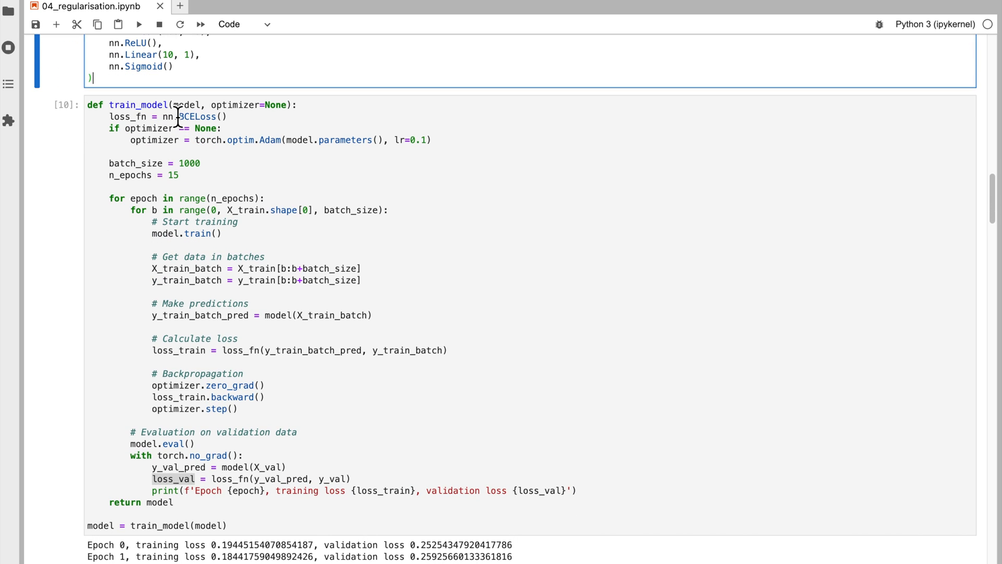
pyautogui.moveTo(280, 123)
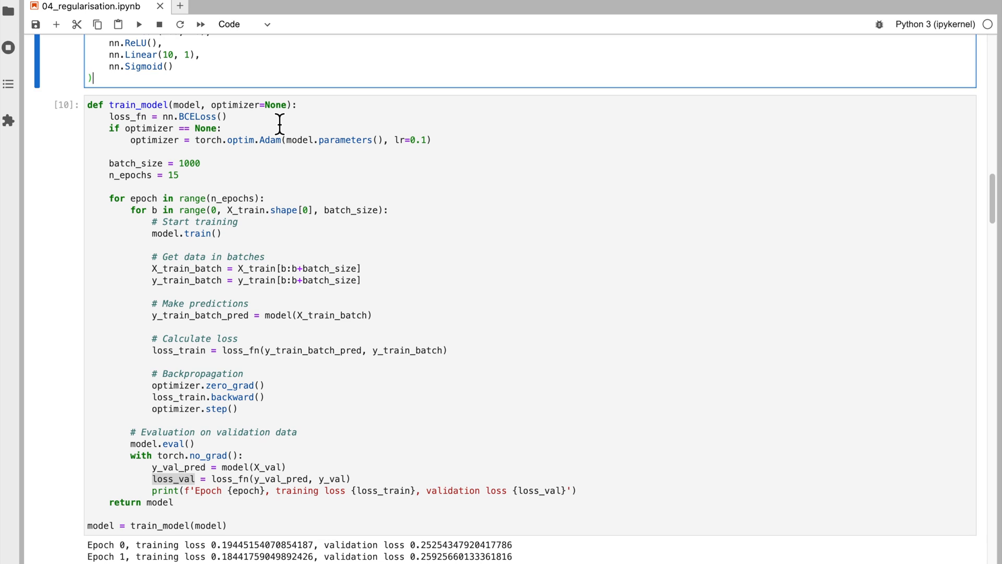
pyautogui.moveTo(325, 152)
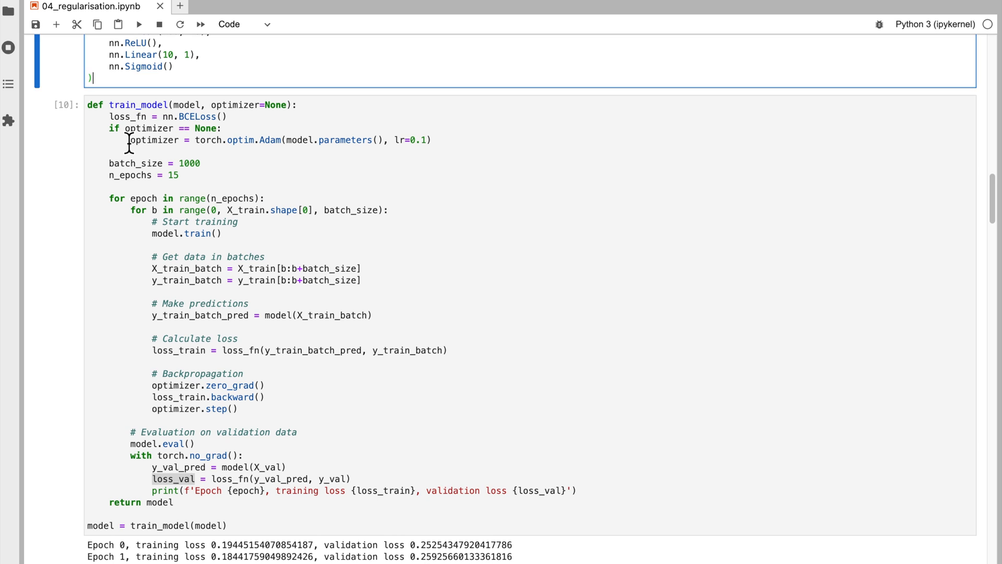
pyautogui.moveTo(220, 152)
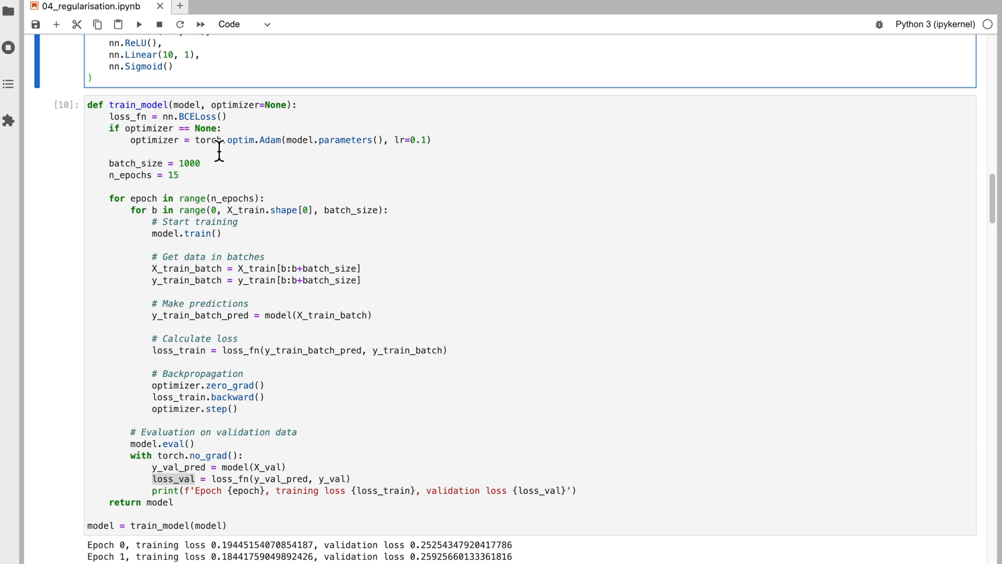
pyautogui.moveTo(186, 121)
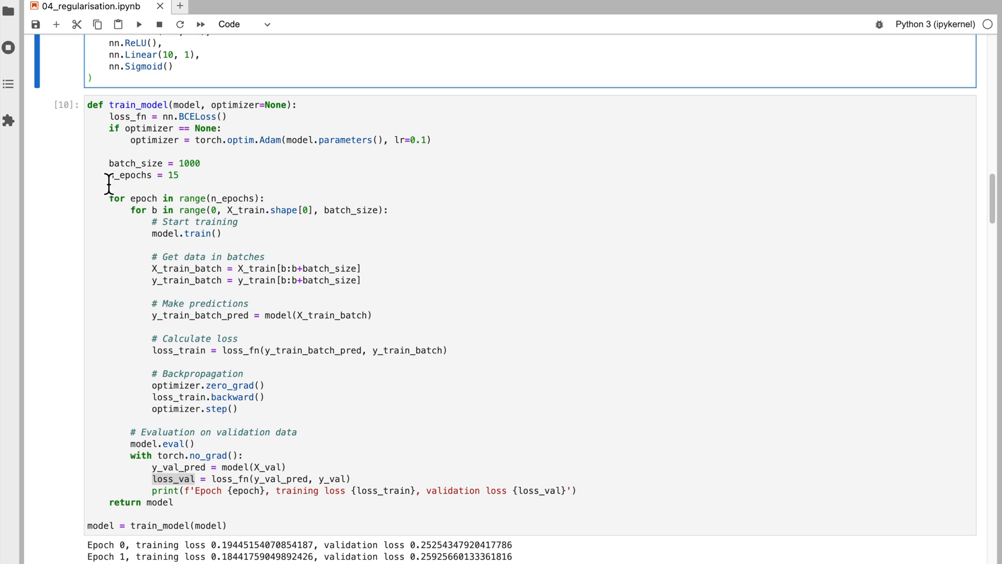
pyautogui.moveTo(186, 193)
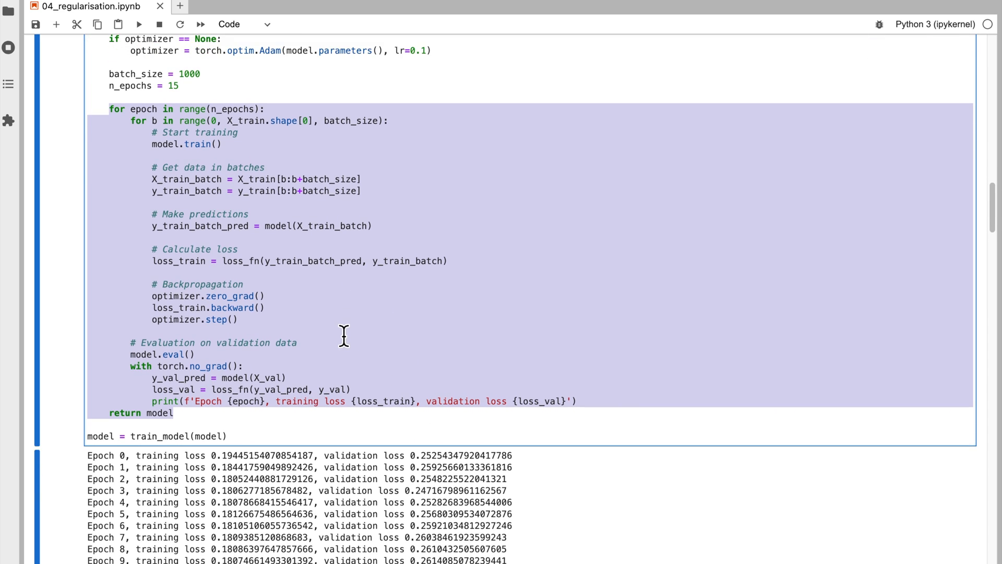
# Step: Scroll to the full 15-epoch log and print_auc cell [11] with ROC AUC 0.8591
pyautogui.scroll(-3)
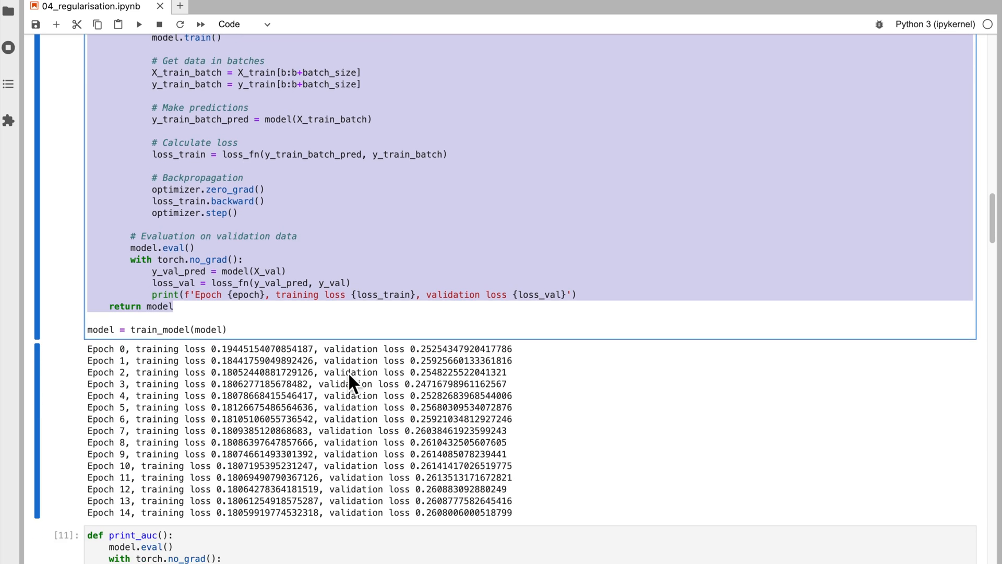
pyautogui.scroll(-3)
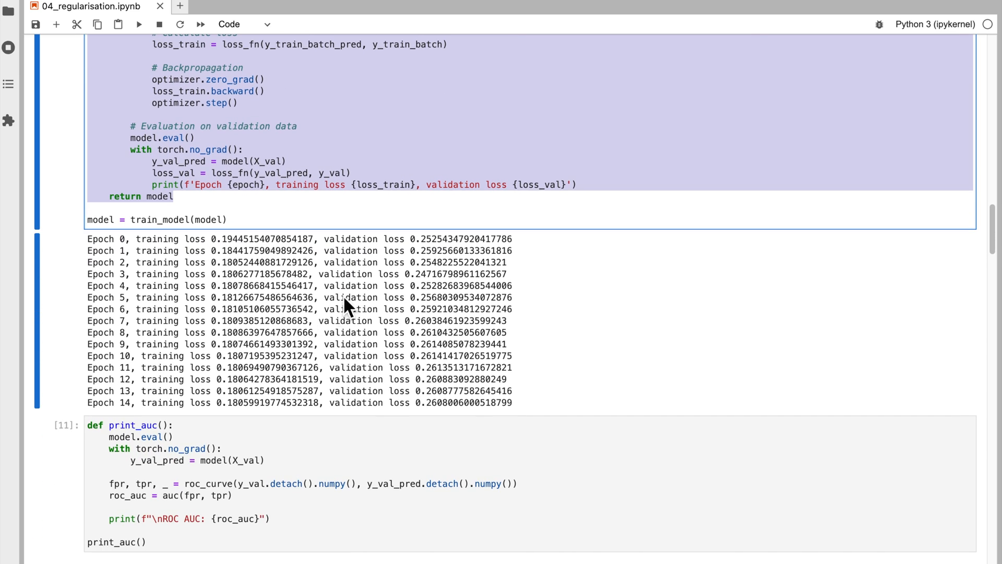
pyautogui.moveTo(431, 295)
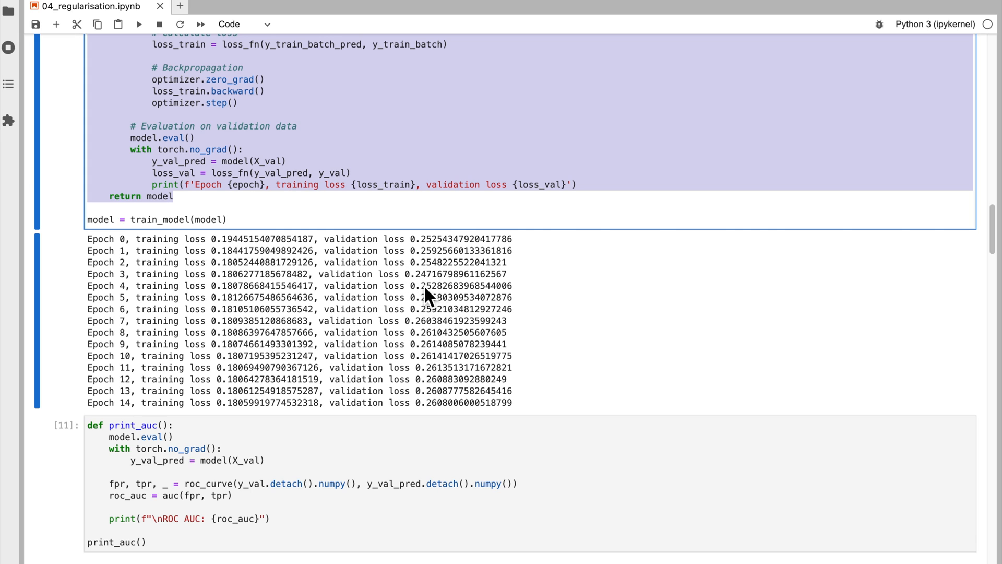
pyautogui.moveTo(448, 386)
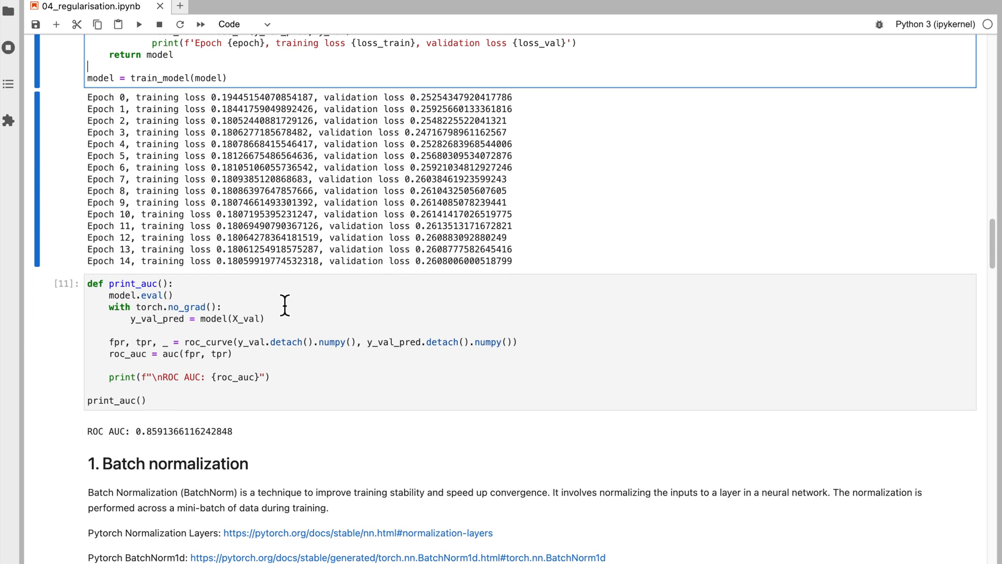
pyautogui.moveTo(100, 394)
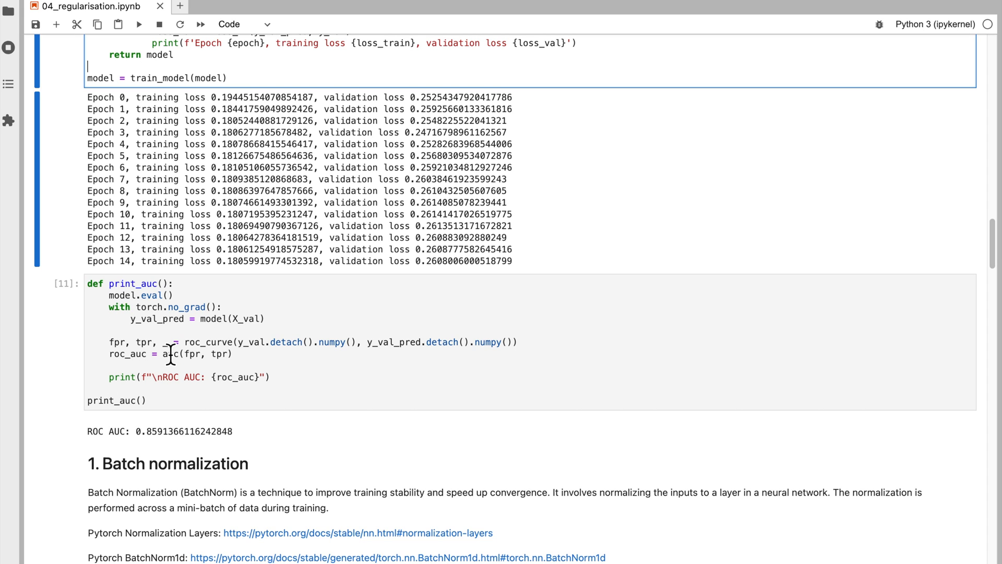
# Step: Scroll through the batch normalization cell [12], its ROC AUC near 0.8596, to the Dropout heading
pyautogui.scroll(-3)
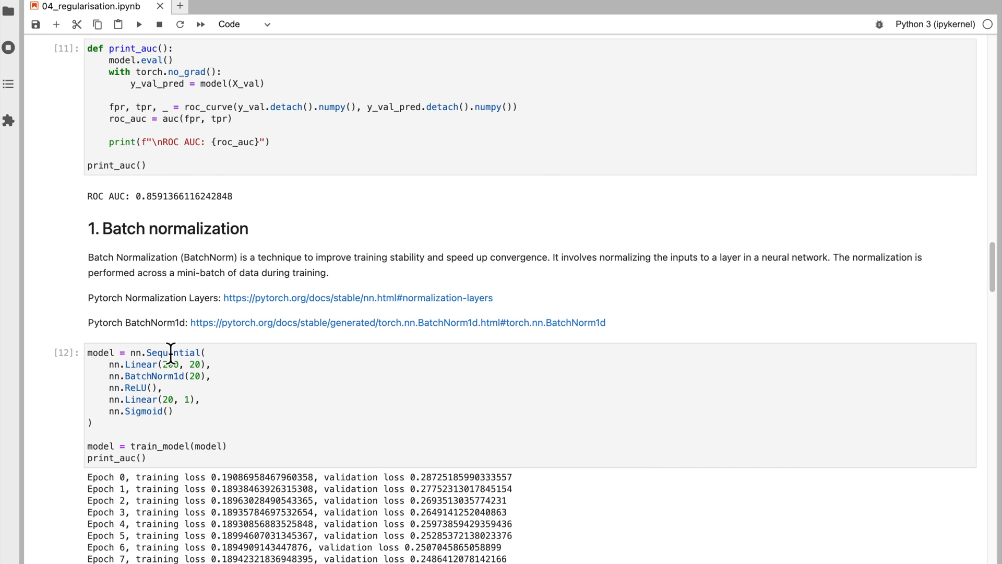
pyautogui.scroll(-3)
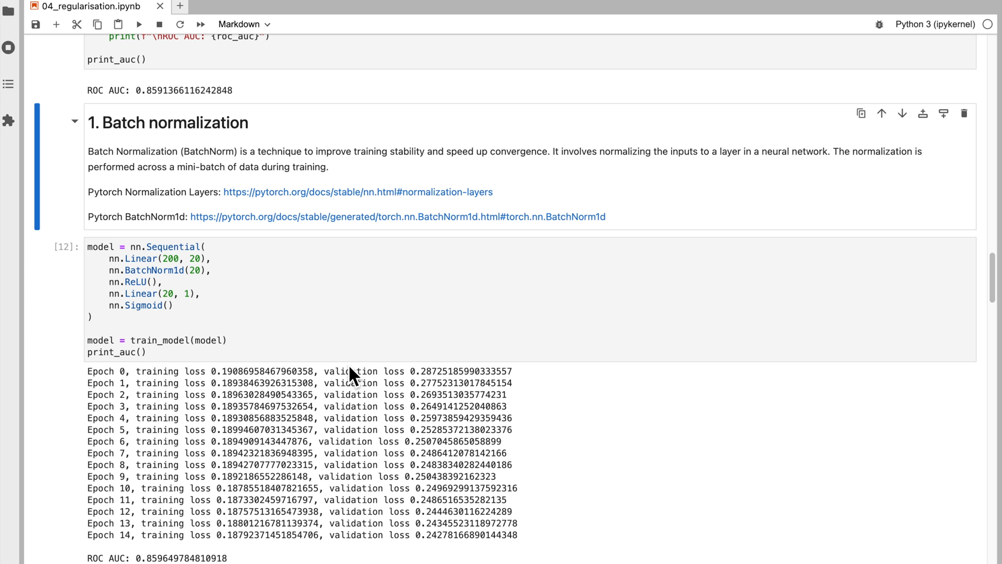
pyautogui.scroll(-3)
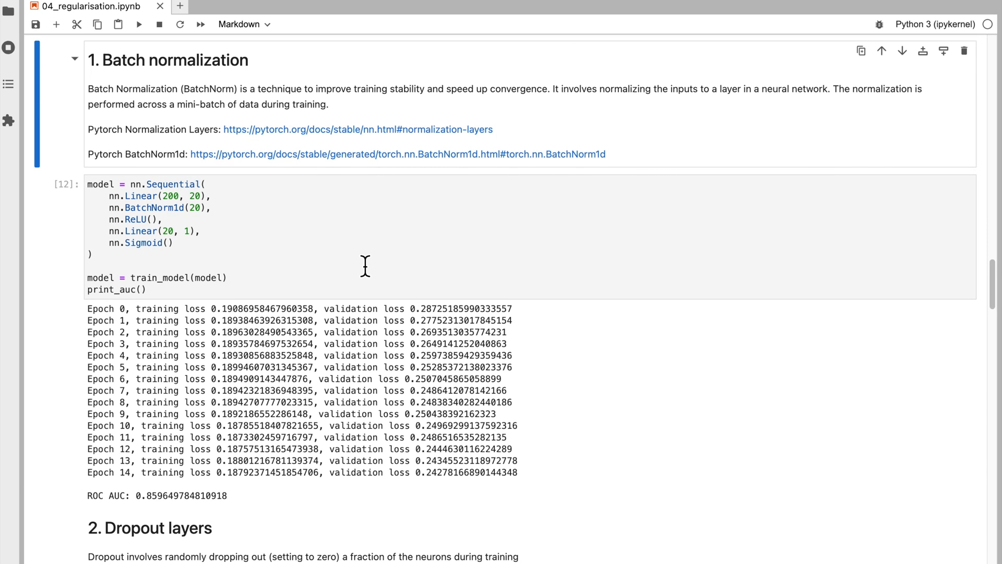
pyautogui.moveTo(244, 264)
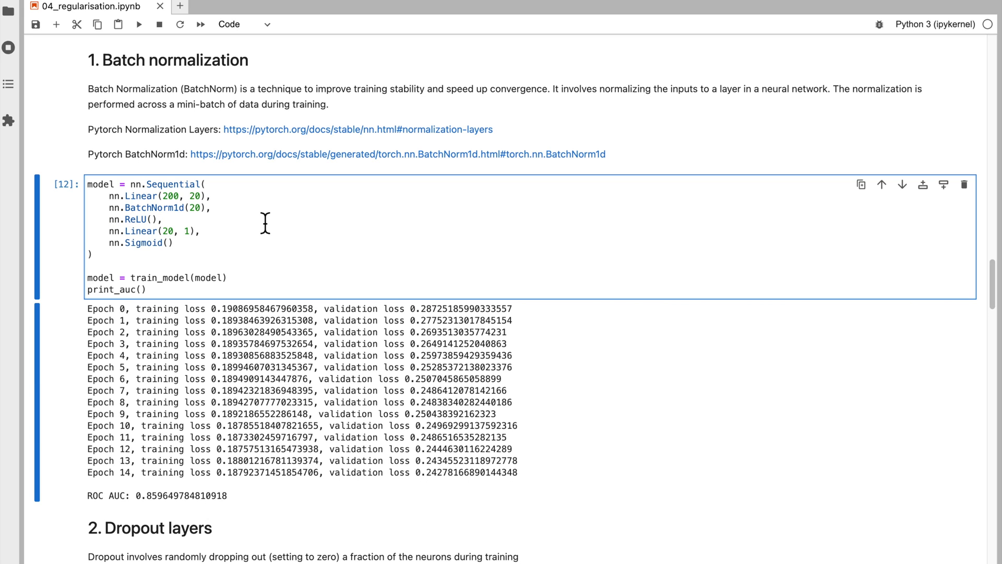
pyautogui.moveTo(135, 218)
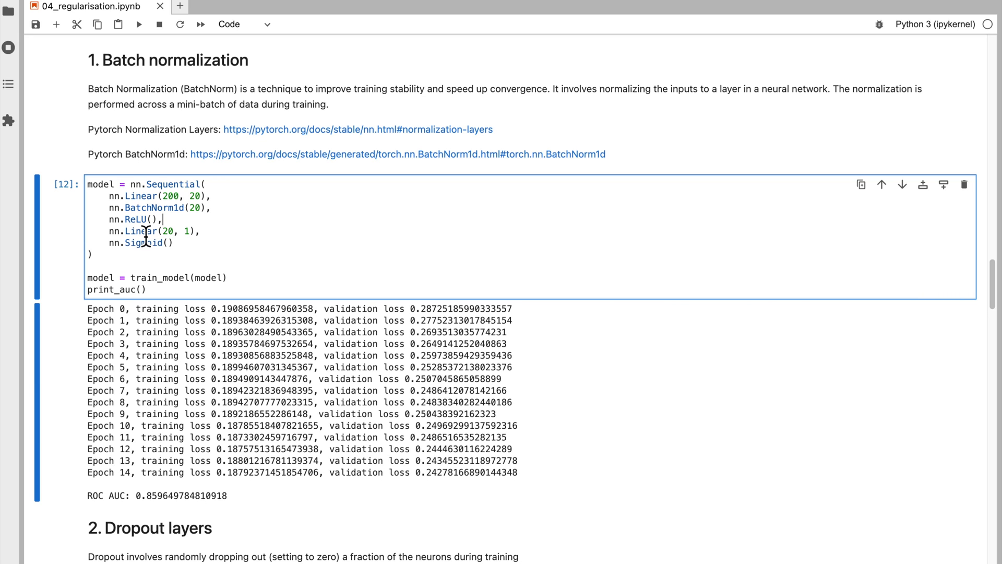
pyautogui.moveTo(278, 233)
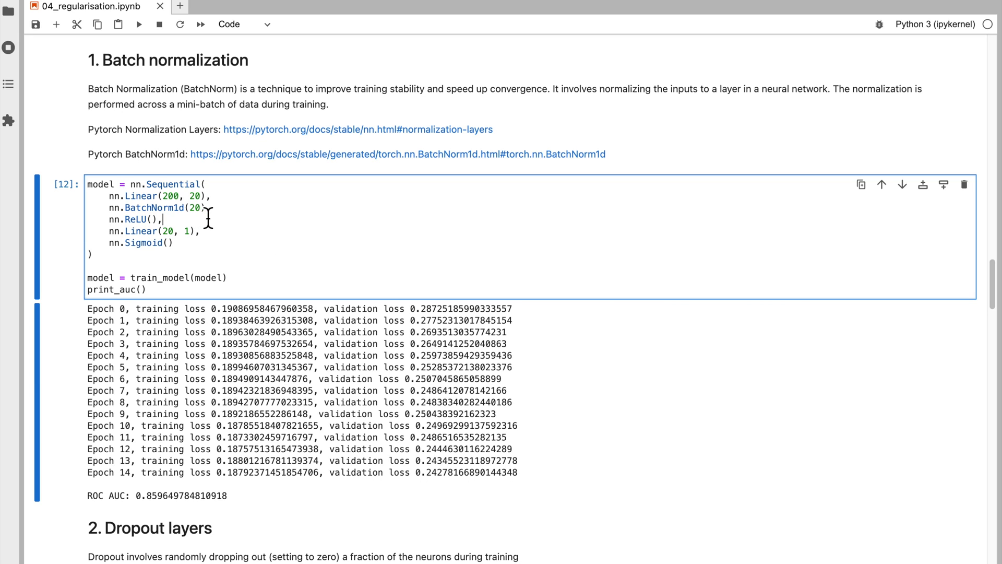
pyautogui.moveTo(129, 219)
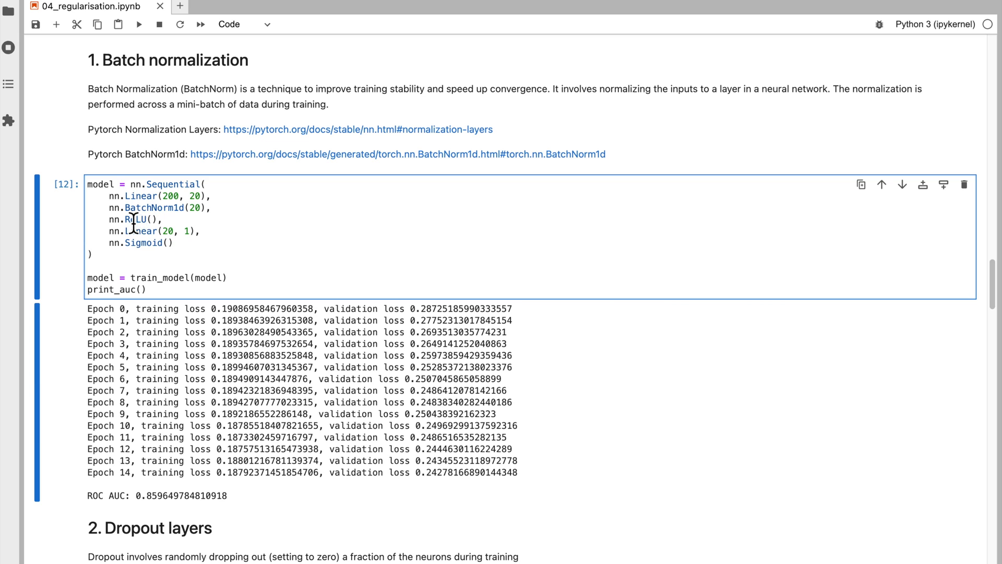
pyautogui.moveTo(133, 252)
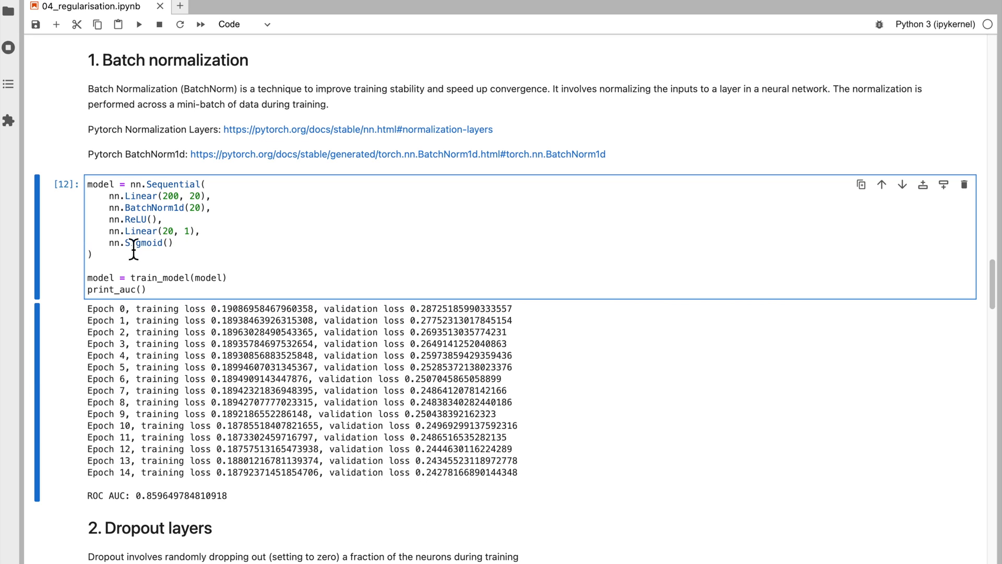
pyautogui.moveTo(102, 302)
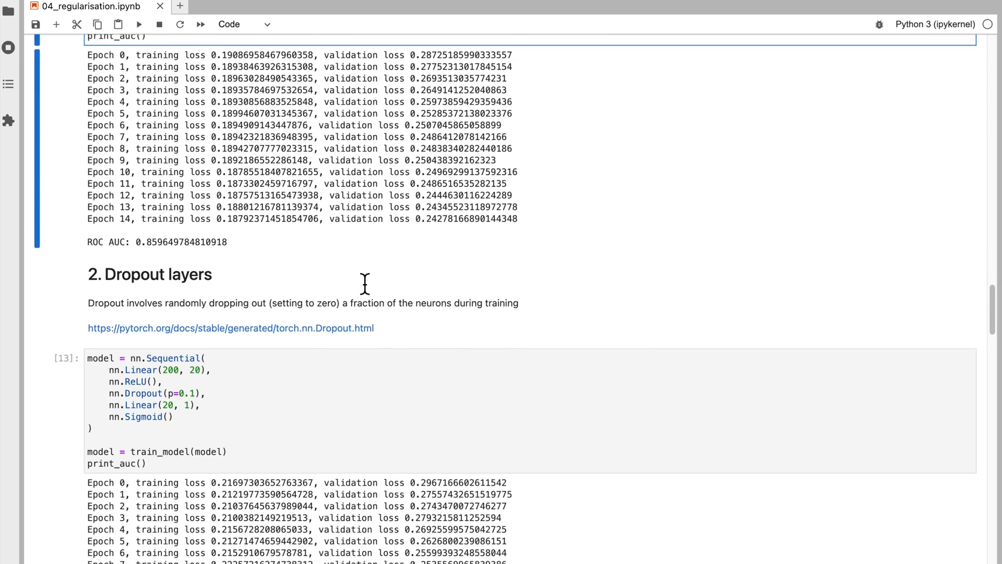
# Step: Scroll past the dropout AUC near 0.857 to the weight_decay model with AUC about 0.8046
pyautogui.scroll(-3)
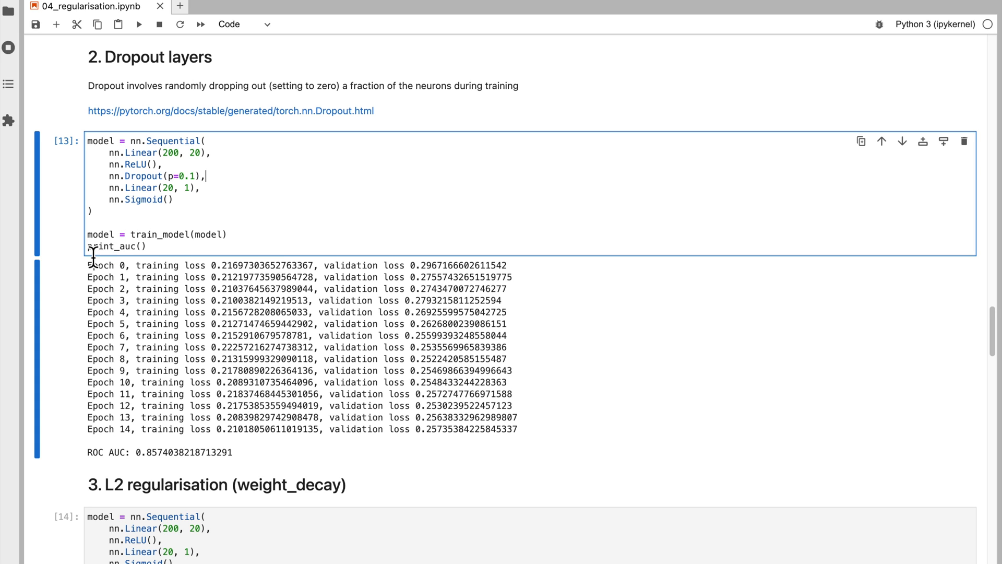
pyautogui.scroll(-3)
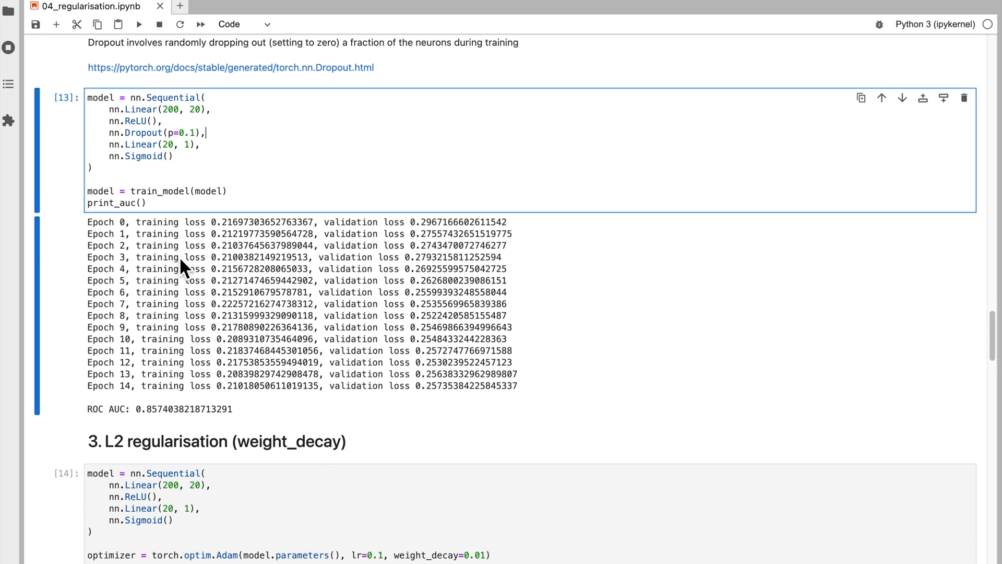
pyautogui.scroll(-3)
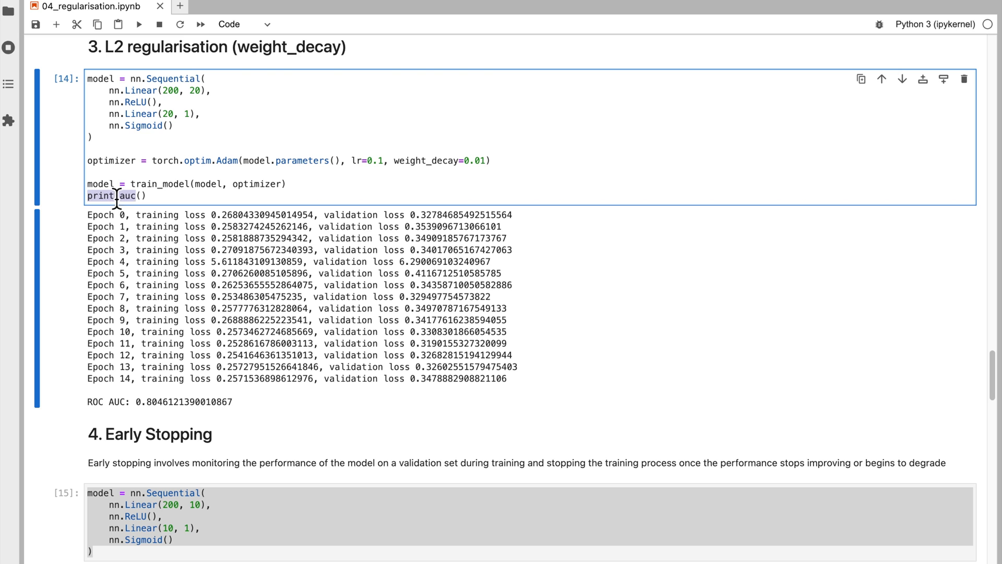
pyautogui.scroll(-3)
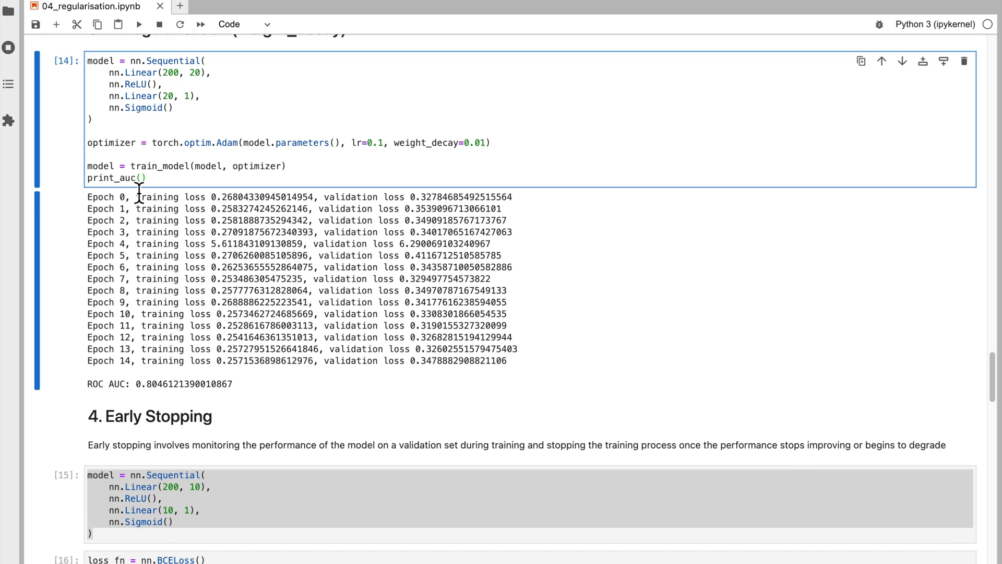
# Step: Scroll to section 4, Early Stopping, and highlight the evaluation and checkpoint code in cell [16]
pyautogui.scroll(-3)
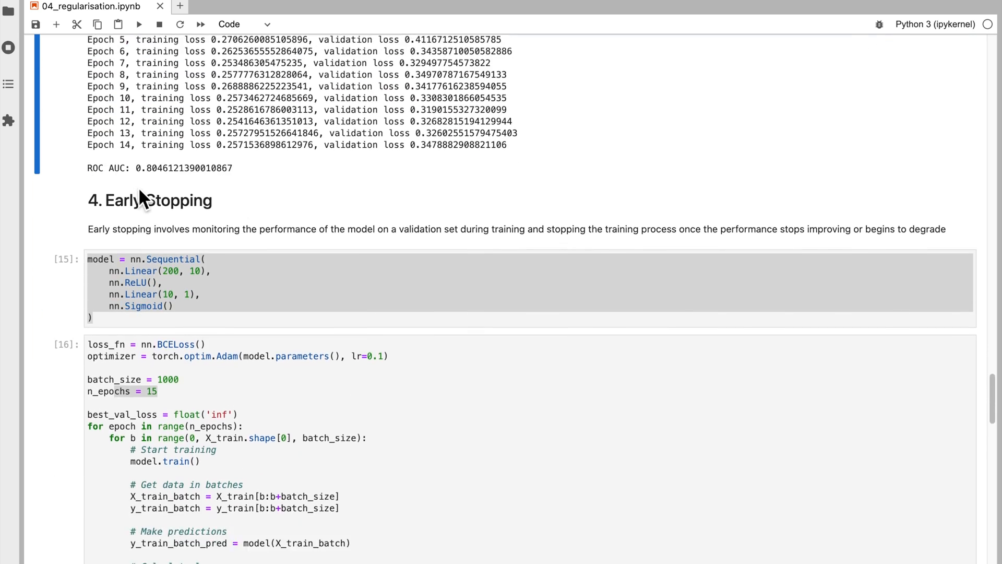
pyautogui.scroll(-3)
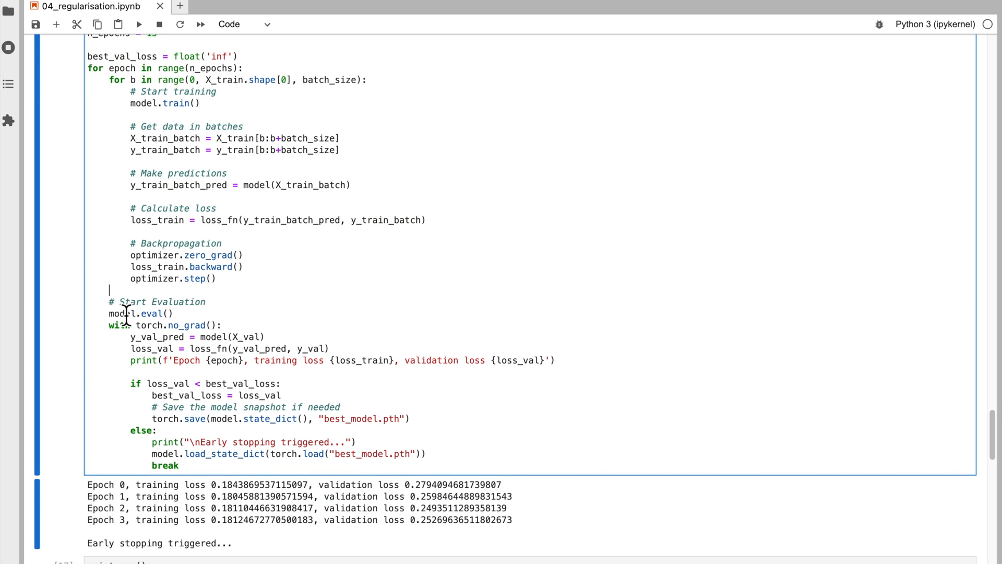
pyautogui.moveTo(195, 317)
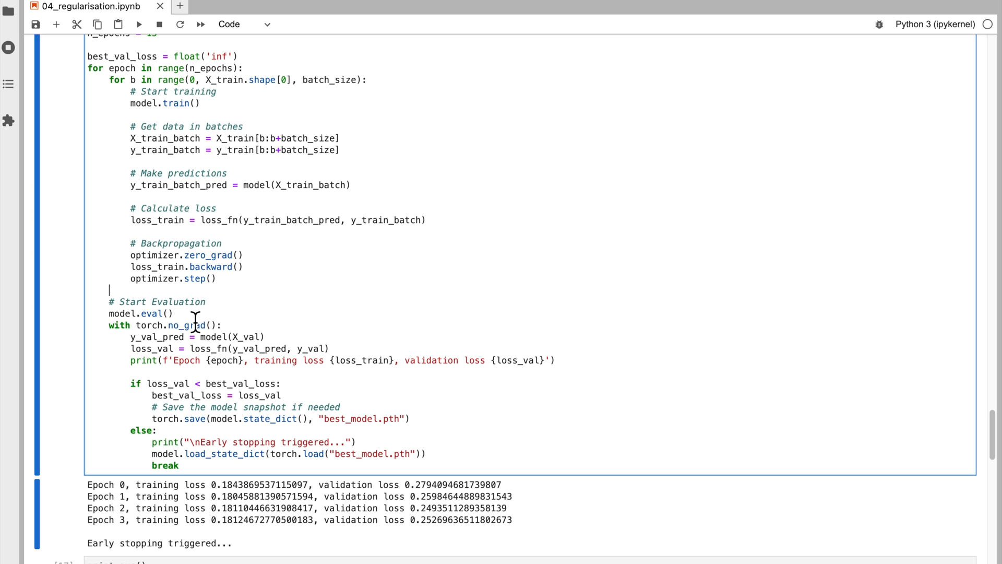
pyautogui.click(280, 383)
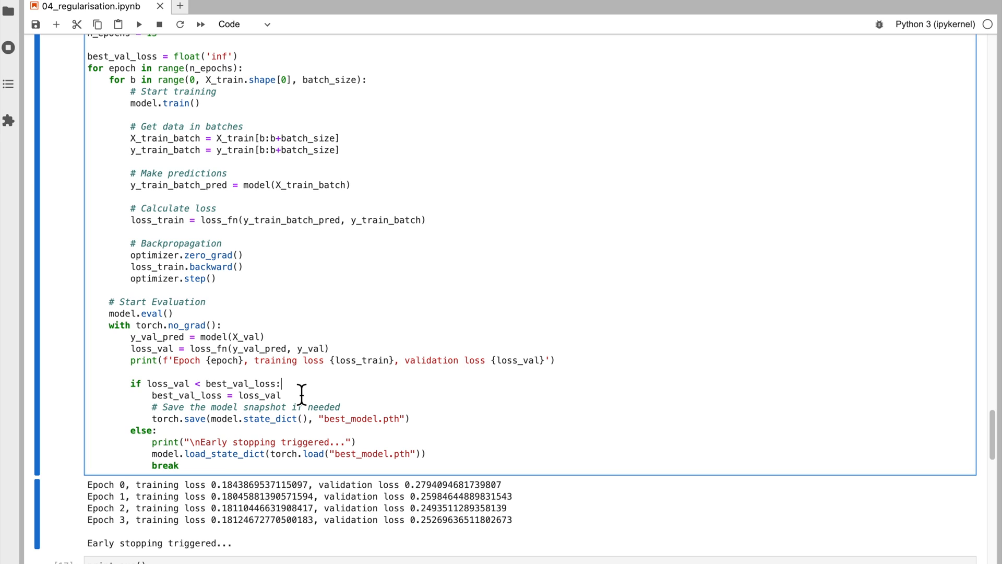
pyautogui.moveTo(178, 418)
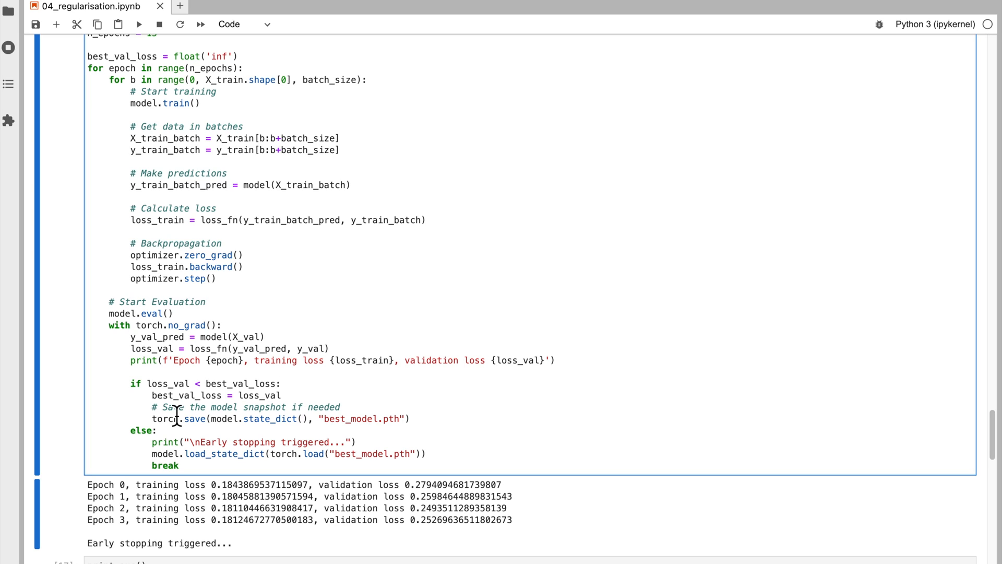
pyautogui.moveTo(168, 419); pyautogui.dragTo(288, 419)
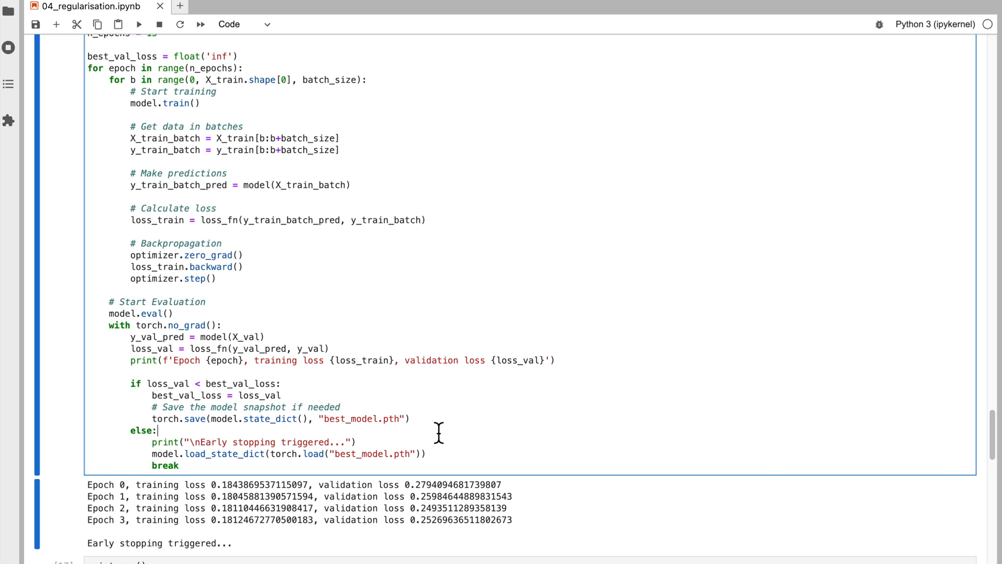
pyautogui.moveTo(357, 413)
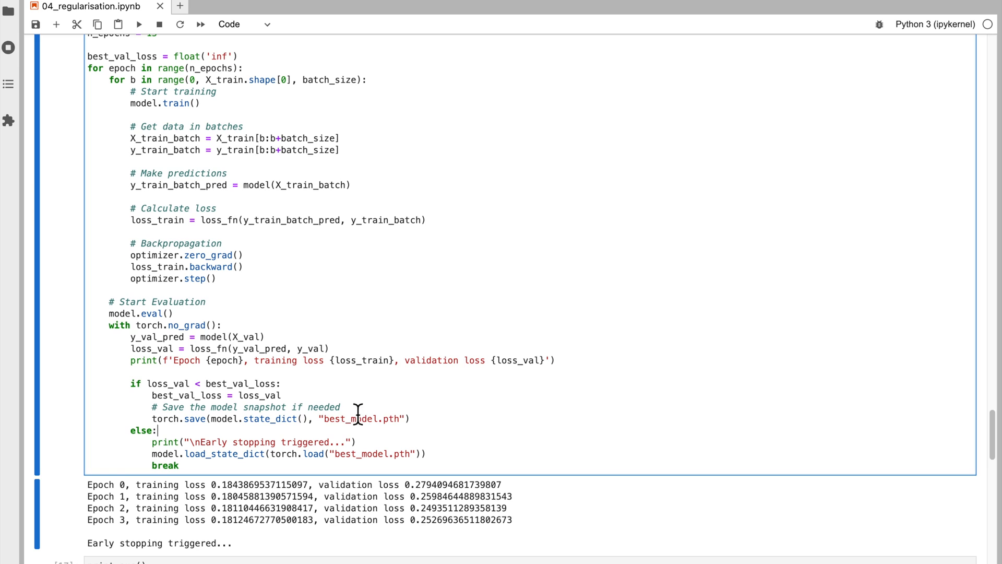
pyautogui.doubleClick(168, 383)
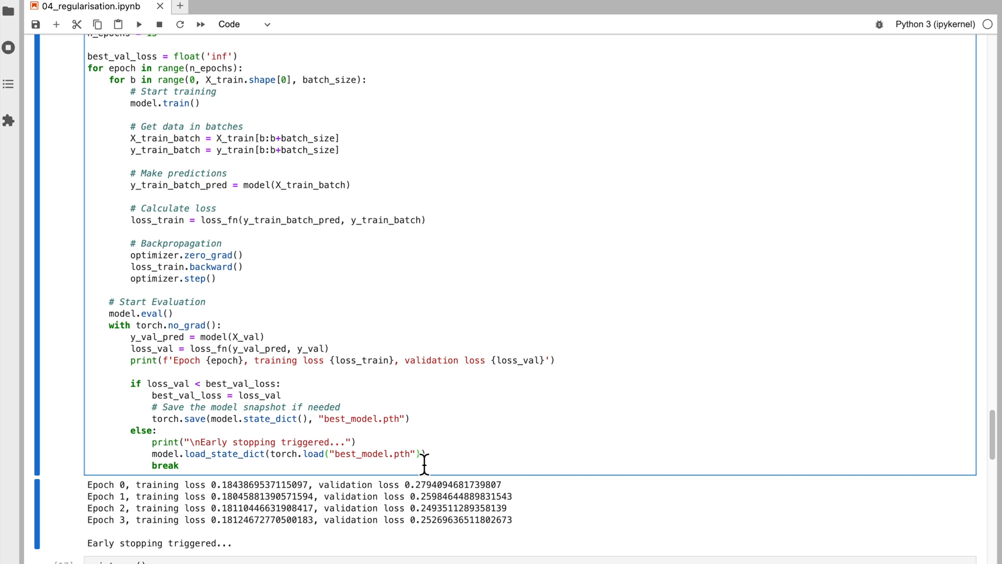
# Step: Scroll to the loop output ending in 'Early stopping triggered' after epoch 3
pyautogui.scroll(-3)
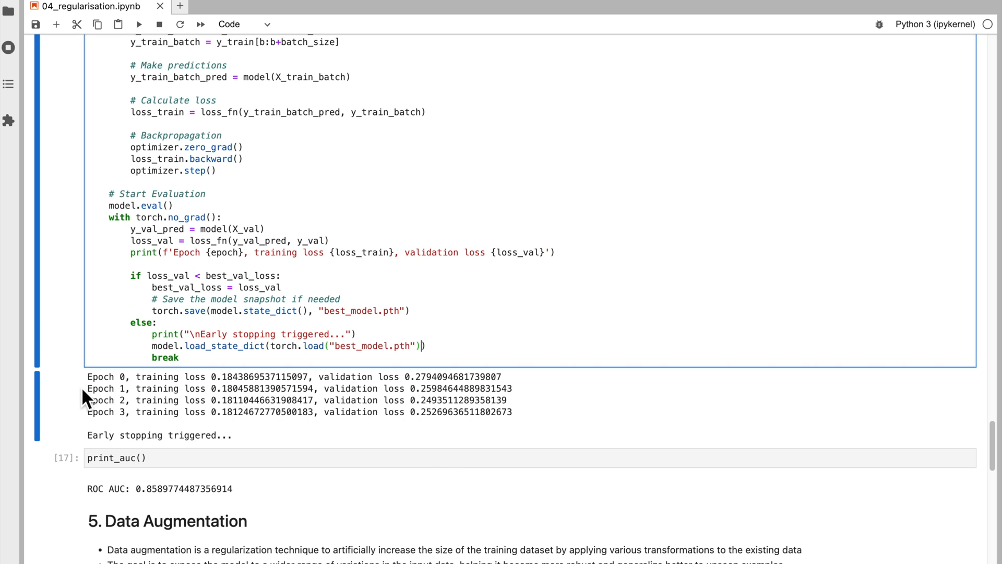
# Step: Highlight the Epoch 2 line with the best validation loss near 0.249 and reveal the print_auc result
pyautogui.scroll(-3)
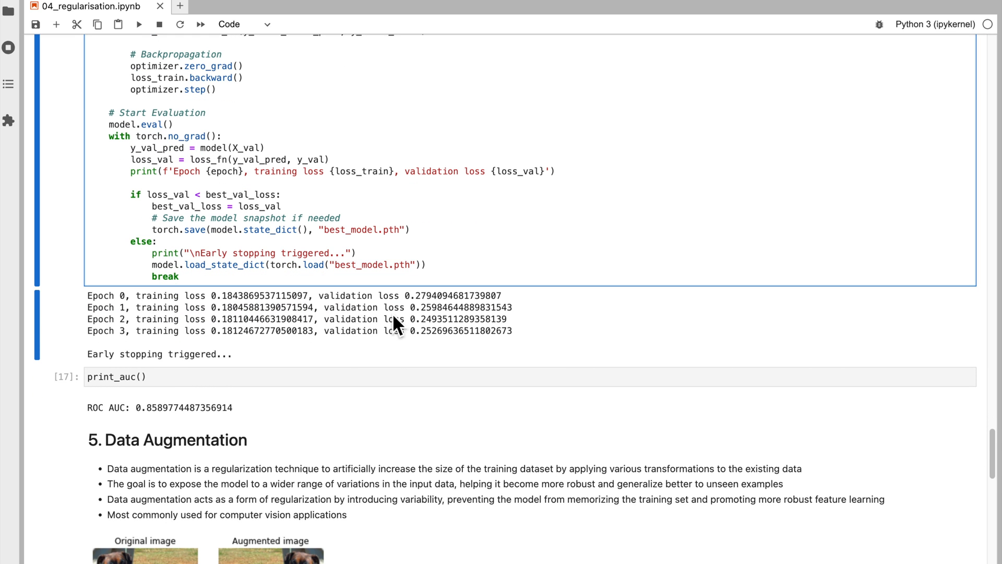
pyautogui.moveTo(400, 317)
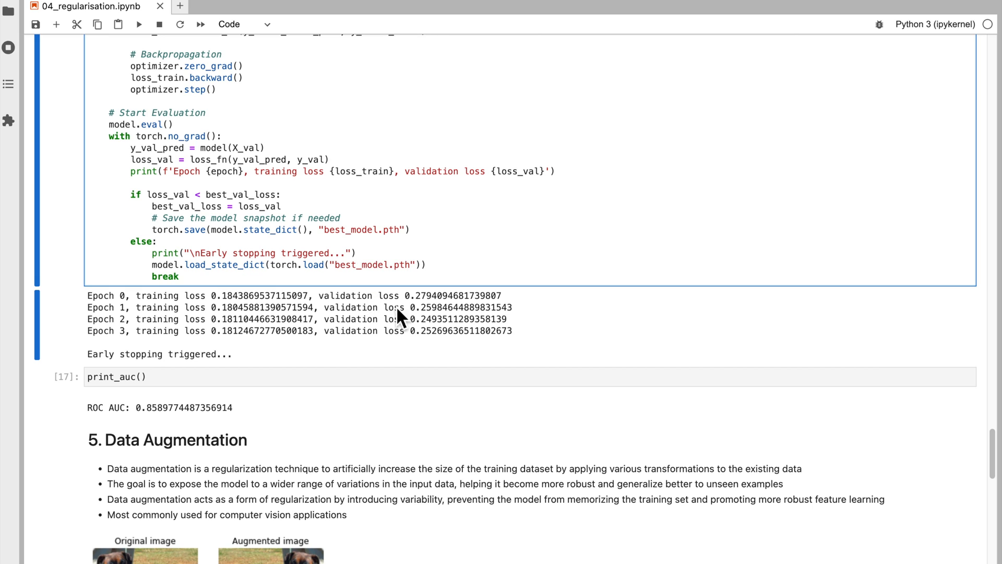
pyautogui.moveTo(378, 320); pyautogui.dragTo(507, 319)
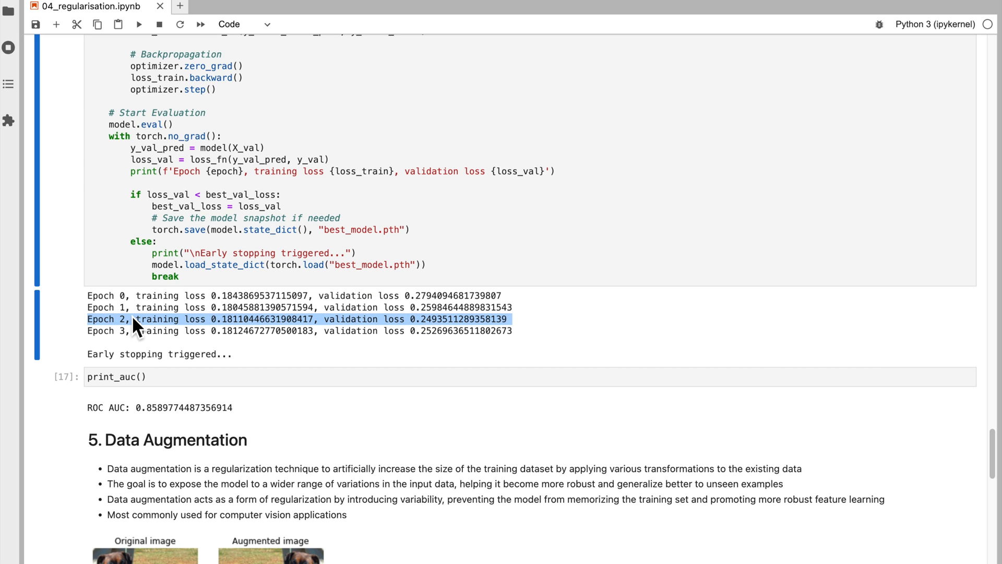
pyautogui.moveTo(309, 327)
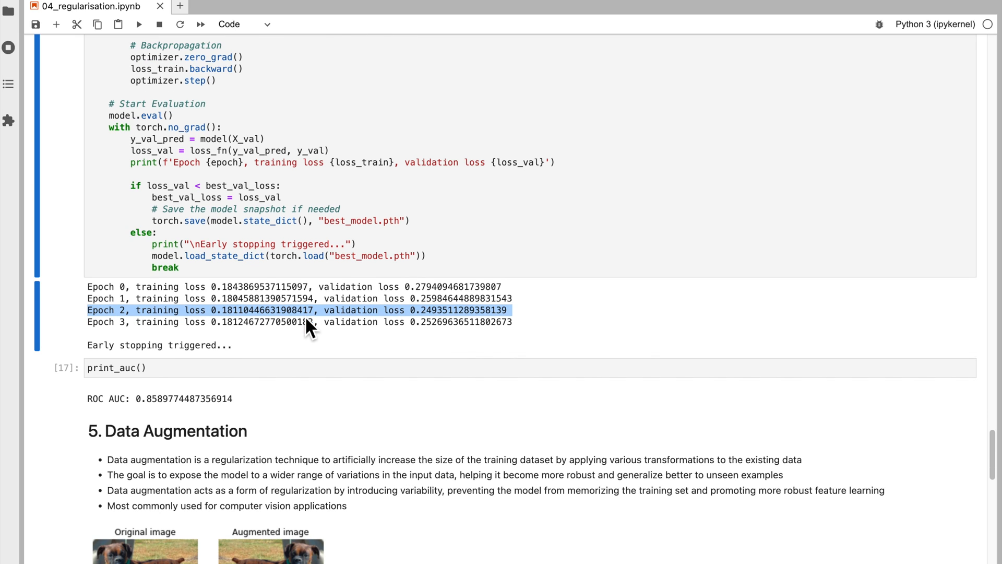
pyautogui.scroll(-3)
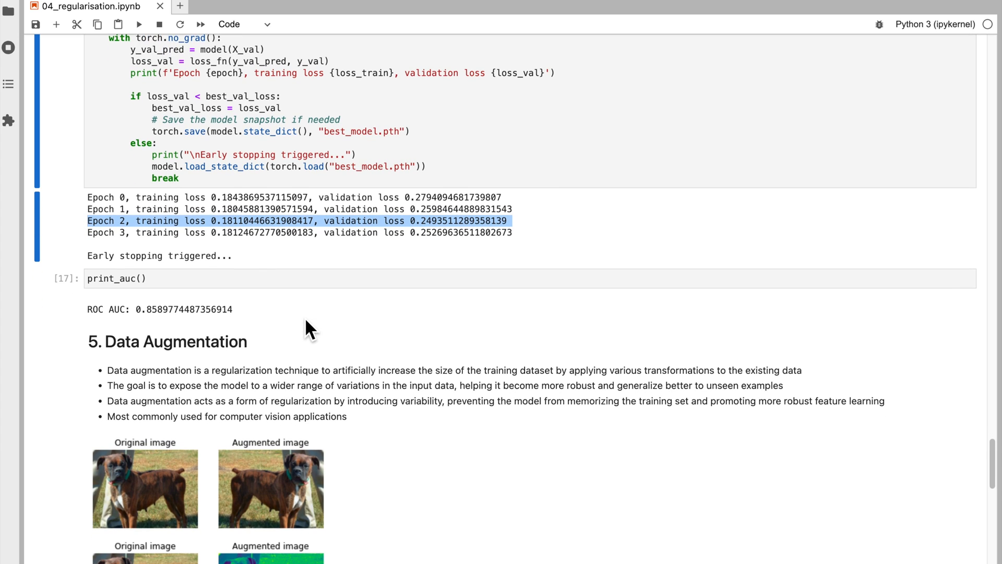
# Step: Scroll to section 5 showing three original-versus-augmented dog image pairs and the Source link
pyautogui.scroll(-3)
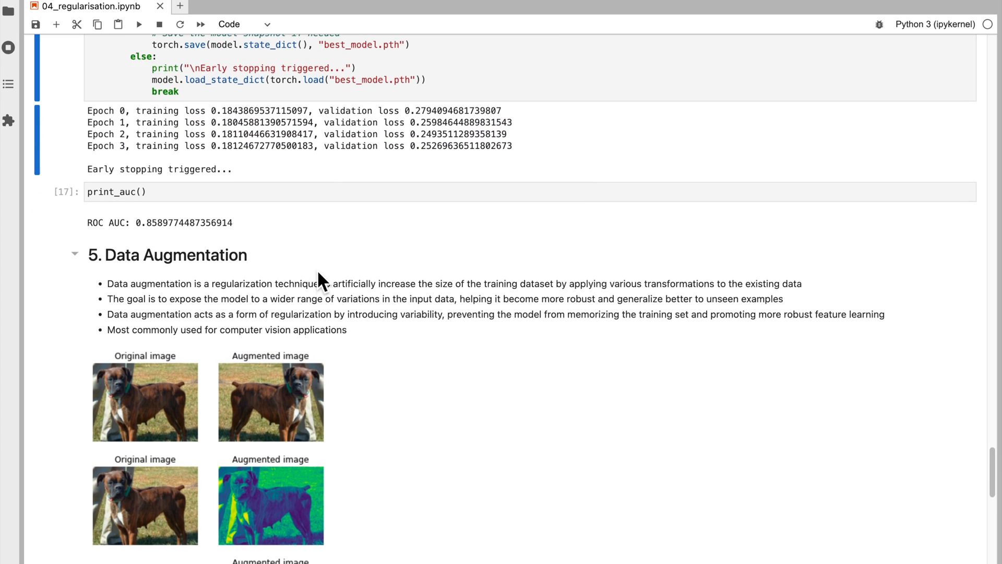
pyautogui.scroll(-3)
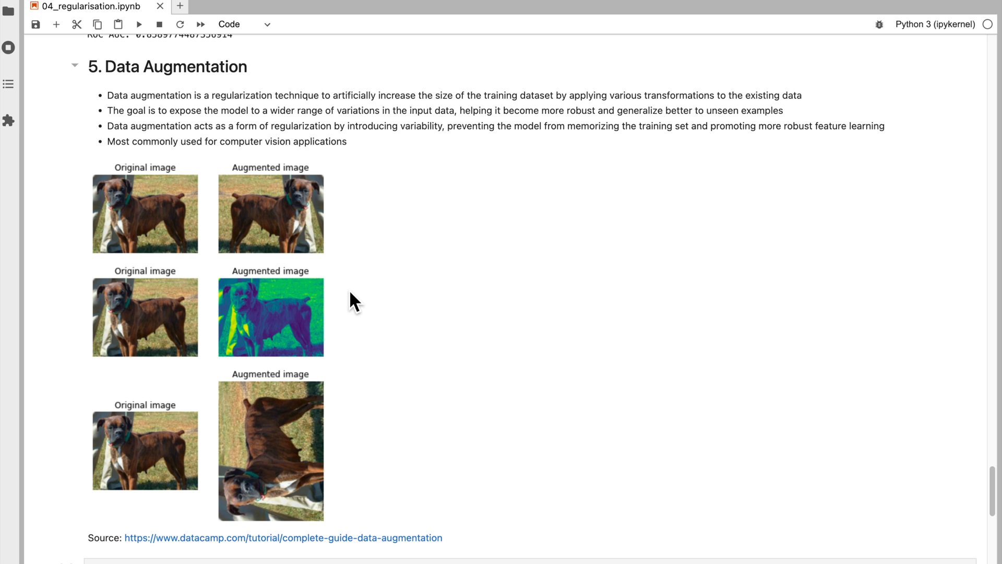
pyautogui.moveTo(244, 277)
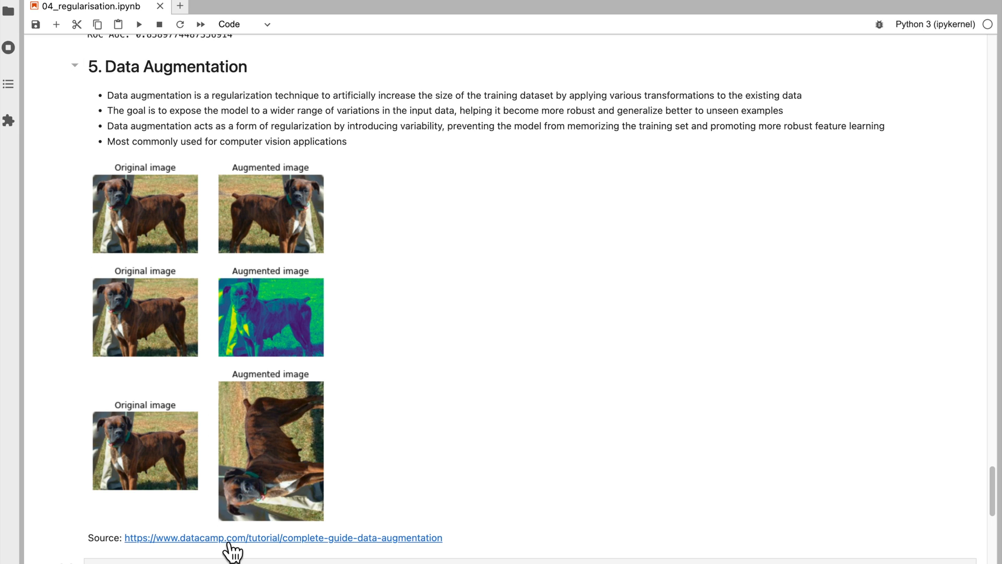
# Step: Follow the datacamp.com Source link and scroll the guide down to Data Augmentation Techniques
pyautogui.click(283, 538)
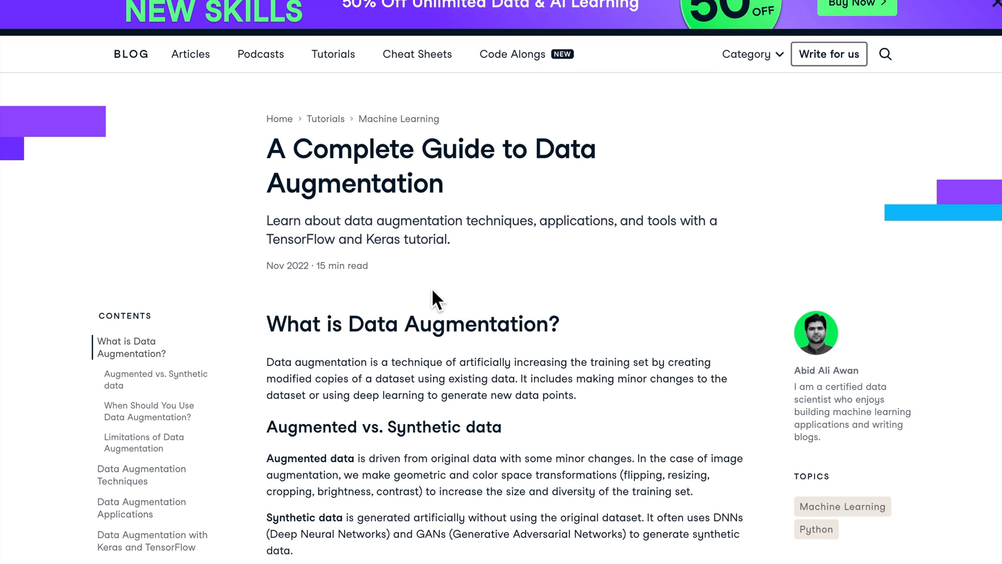
pyautogui.scroll(-3)
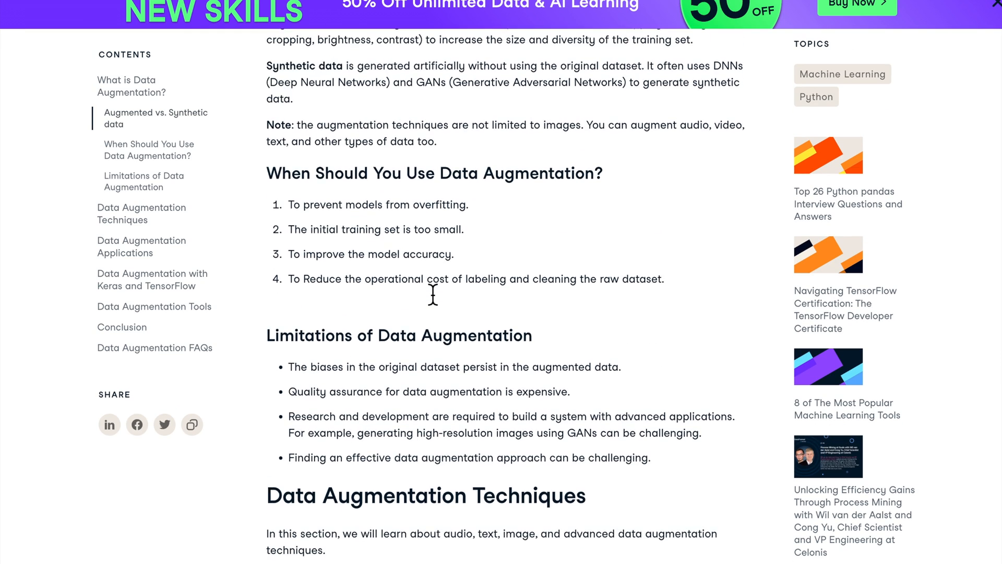
pyautogui.scroll(-3)
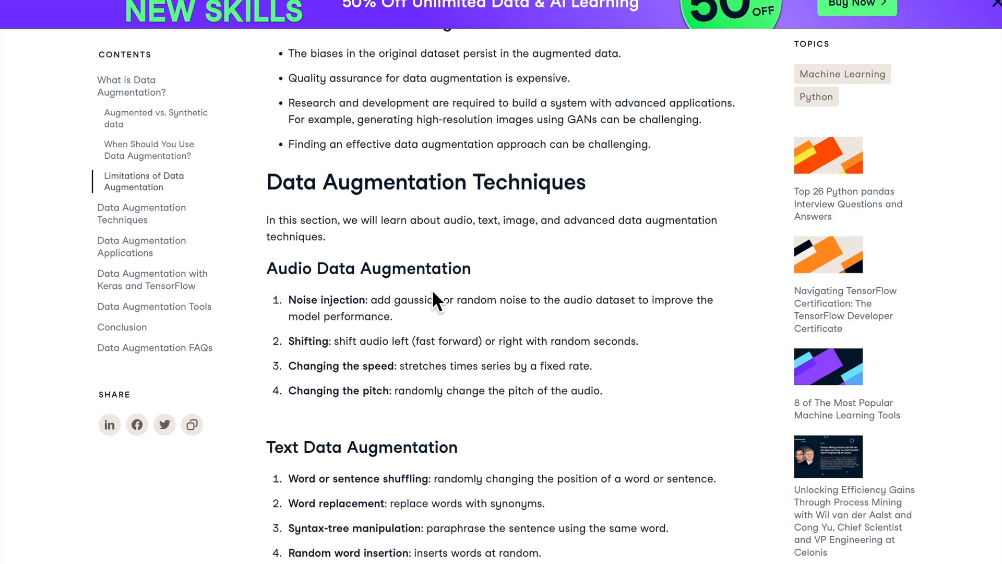
pyautogui.scroll(-3)
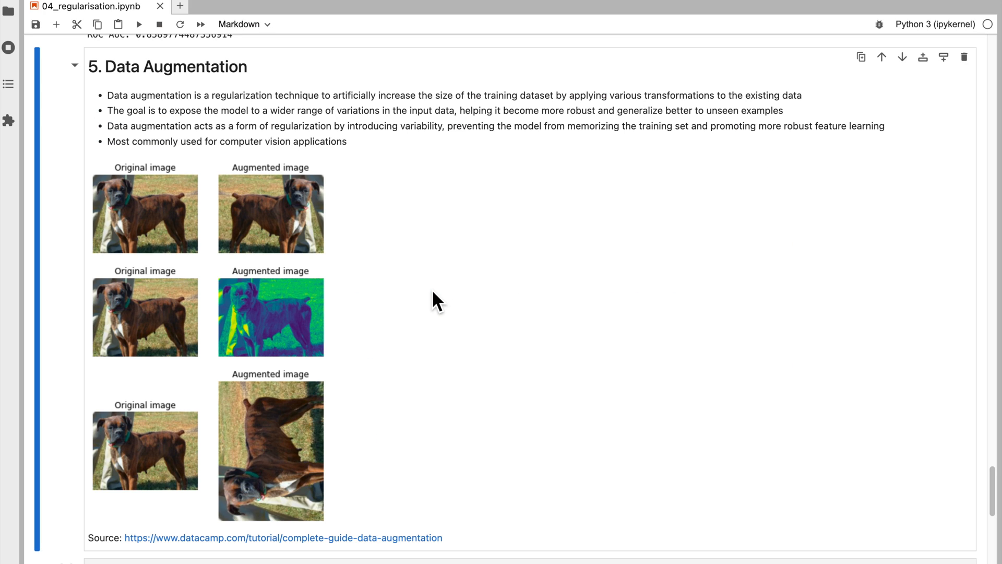
pyautogui.moveTo(148, 231)
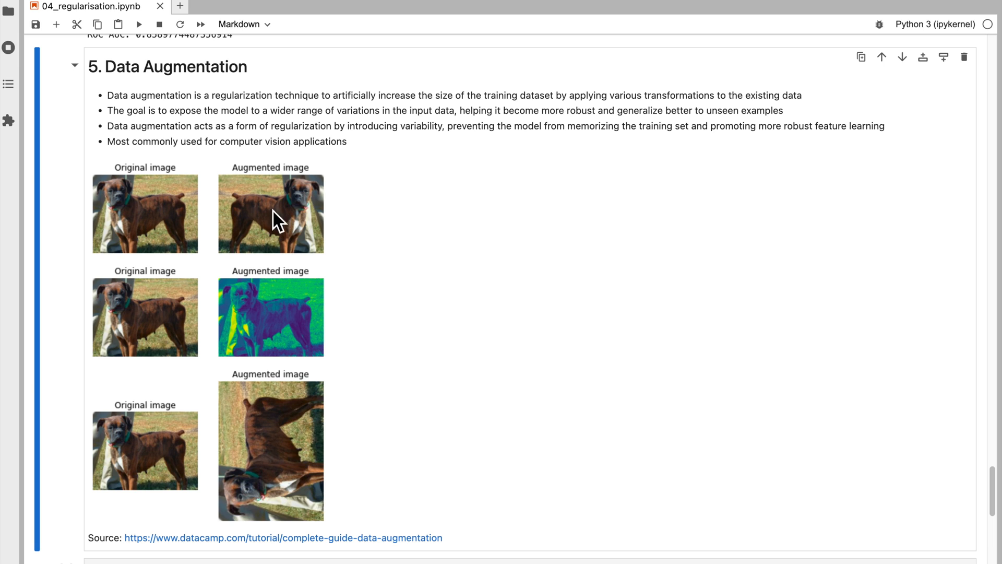
pyautogui.moveTo(307, 240)
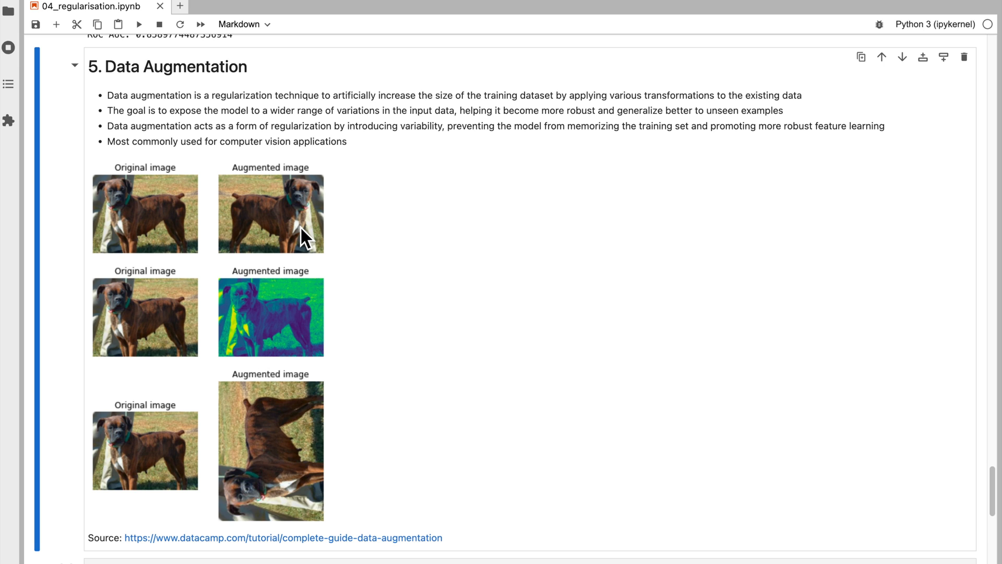
pyautogui.moveTo(296, 319)
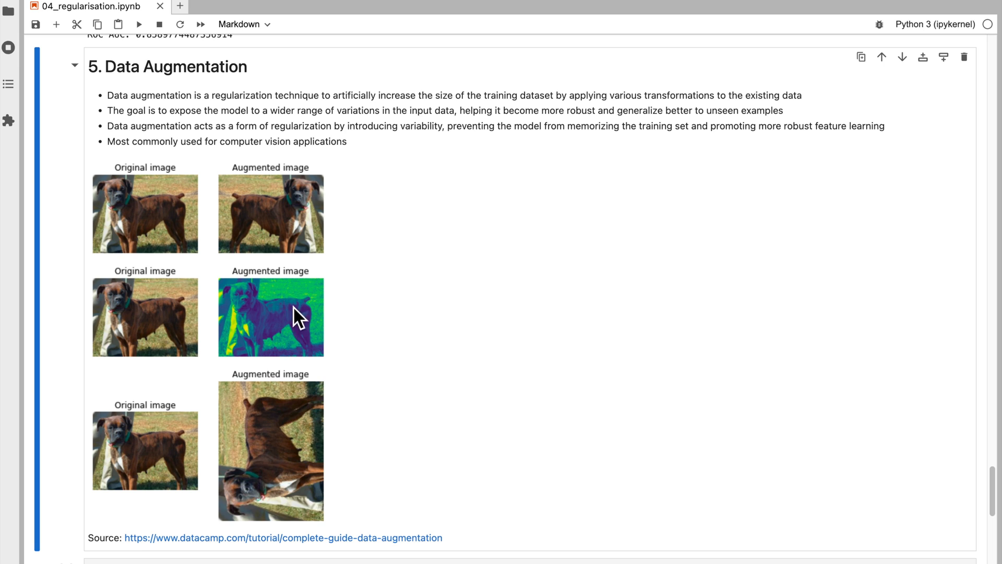
pyautogui.moveTo(350, 430)
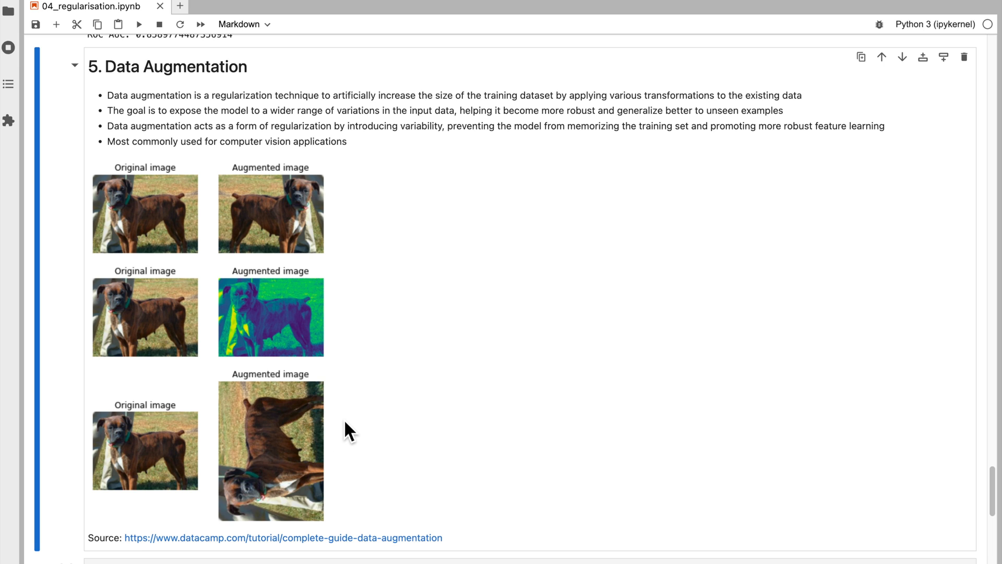